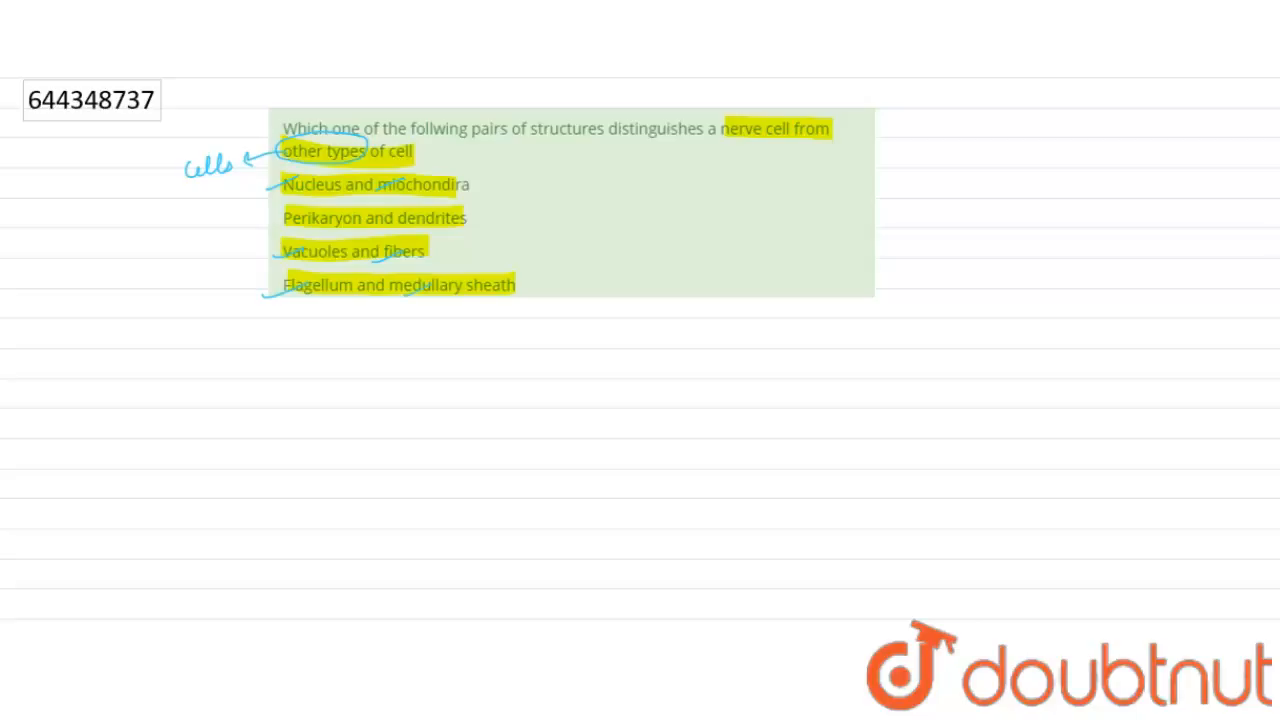
- Draw a blue arrow below 'nerve cell from', handwrite 'Perikaryon dendrites', and circle Perikaryon with a left arrow
left_click_drag(744, 136, 740, 176)
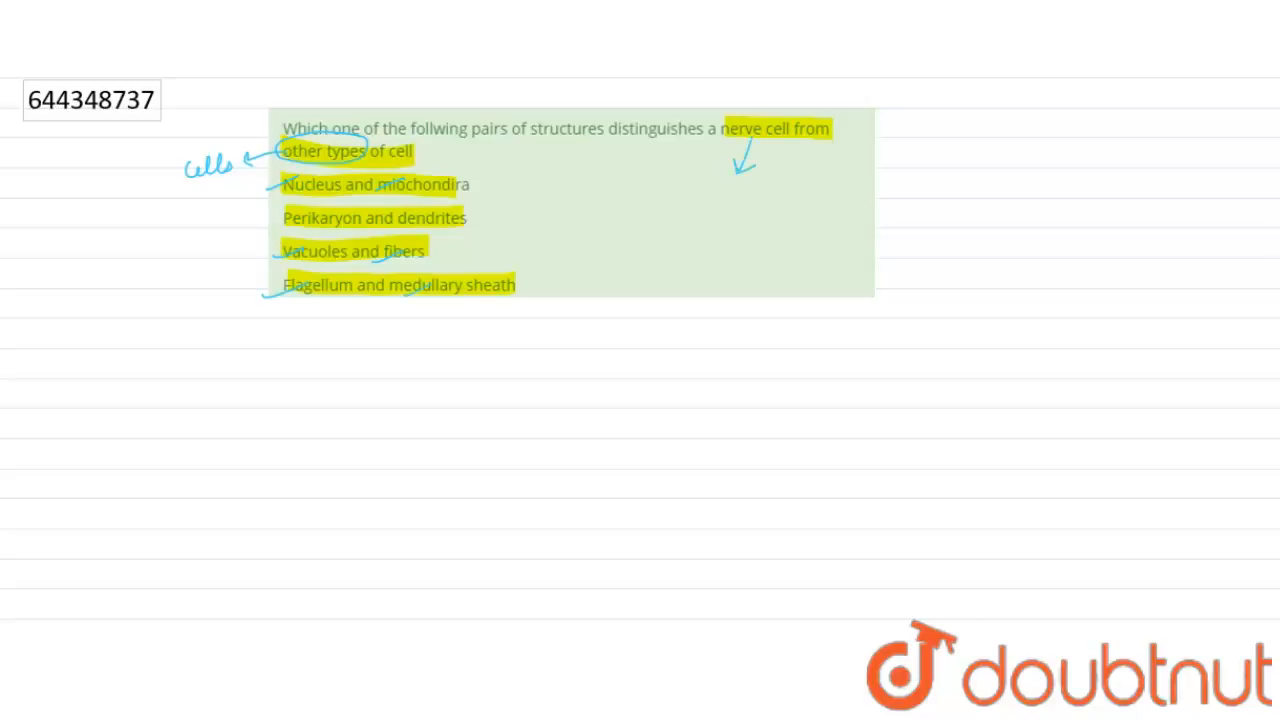
left_click_drag(718, 184, 708, 216)
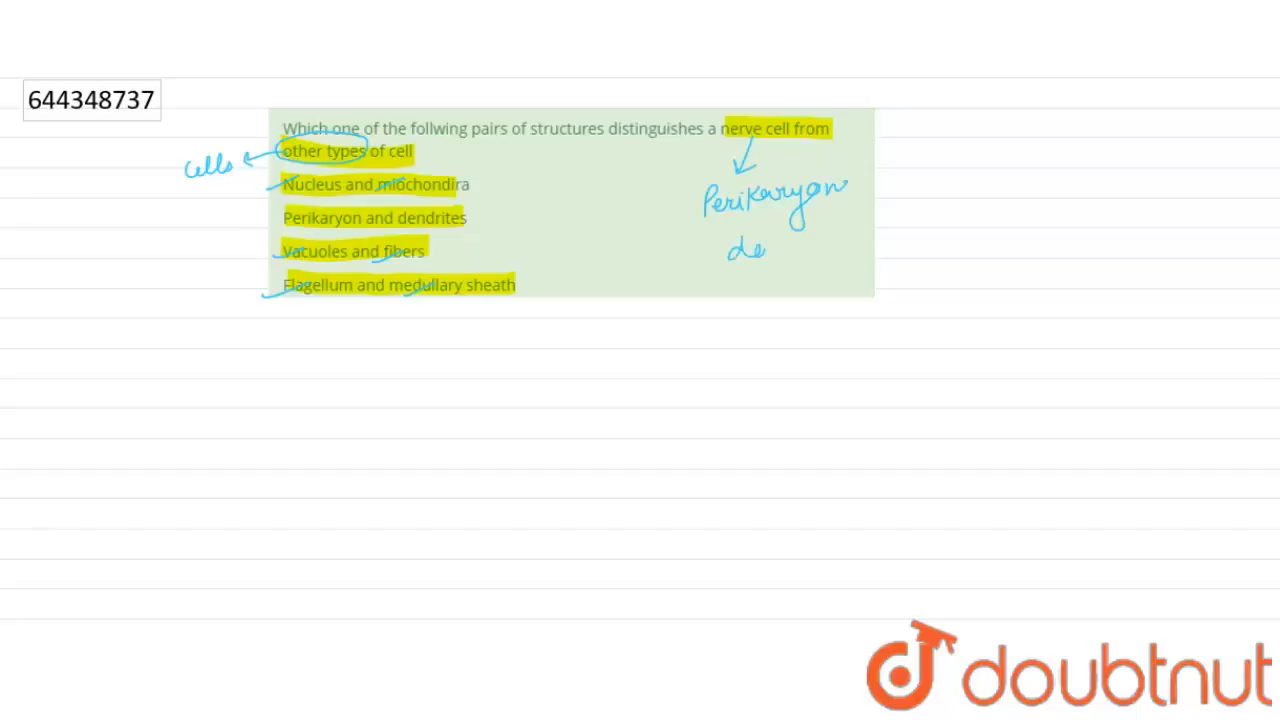
left_click_drag(730, 250, 870, 250)
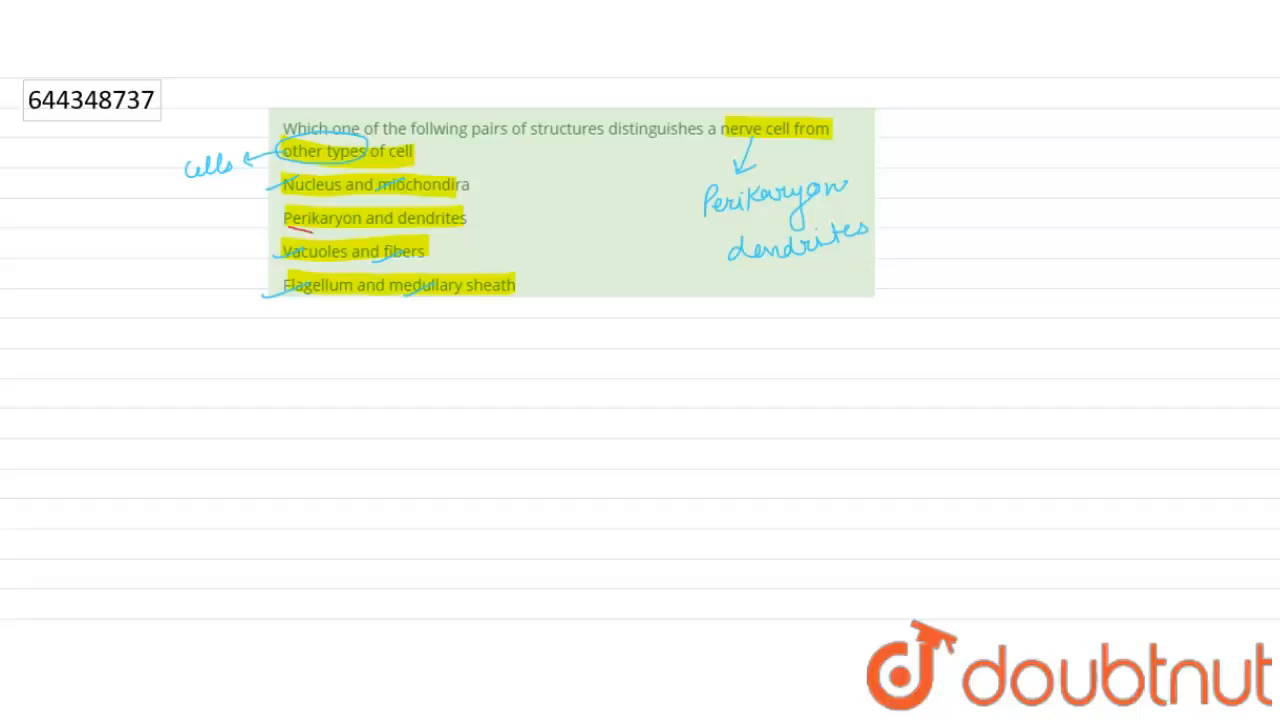
left_click_drag(284, 218, 370, 218)
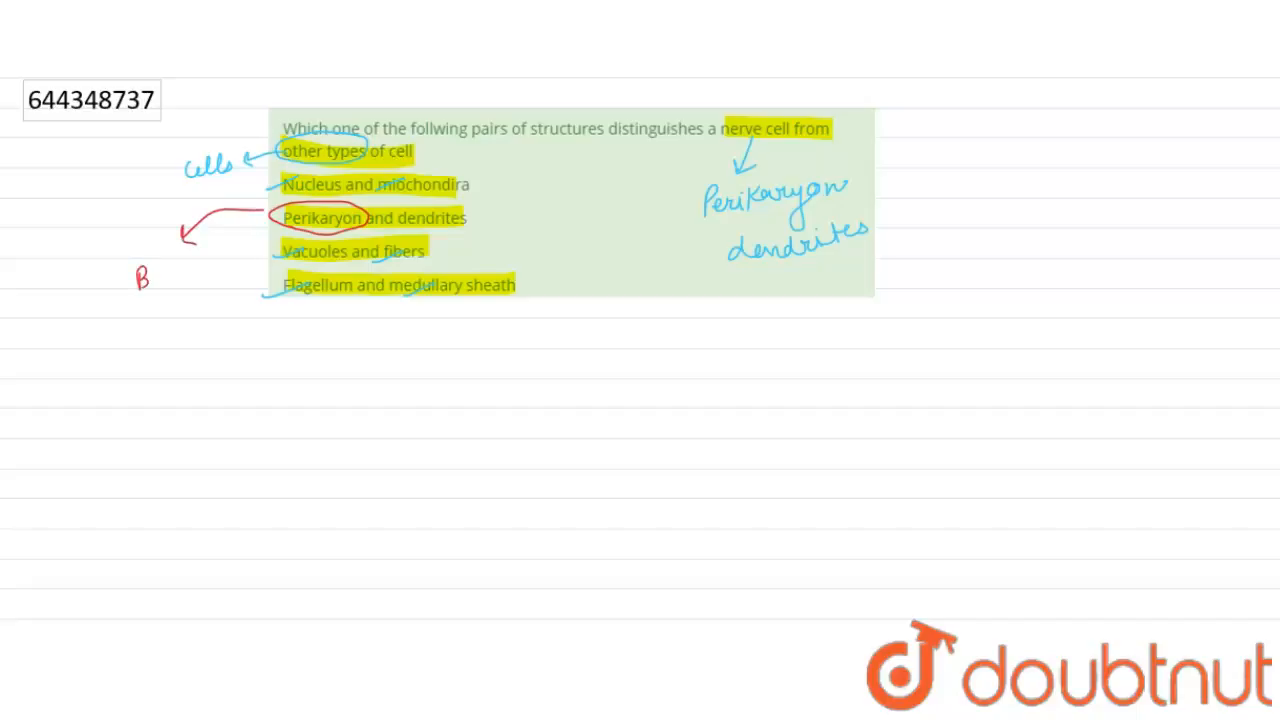
- Write 'Bulbous ↓ Nucleus' in red beside the circled Perikaryon and draw an arrow out from dendrites
type("Bulb")
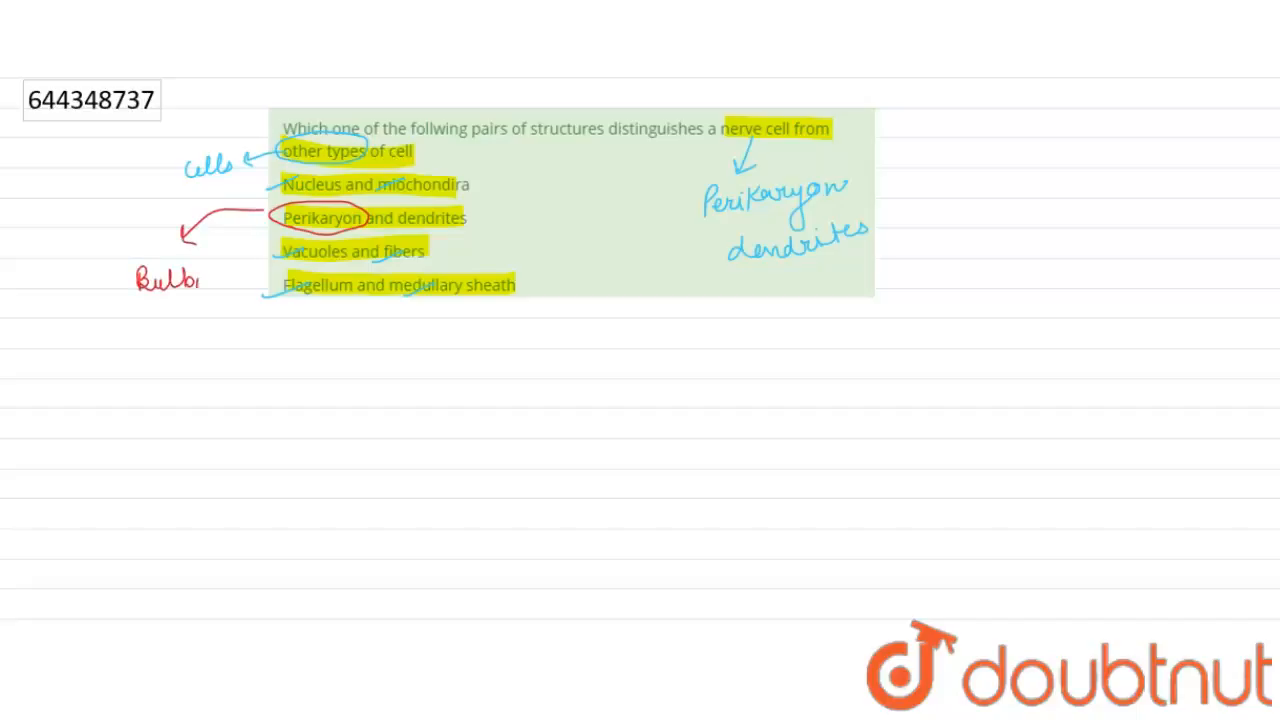
type("ous")
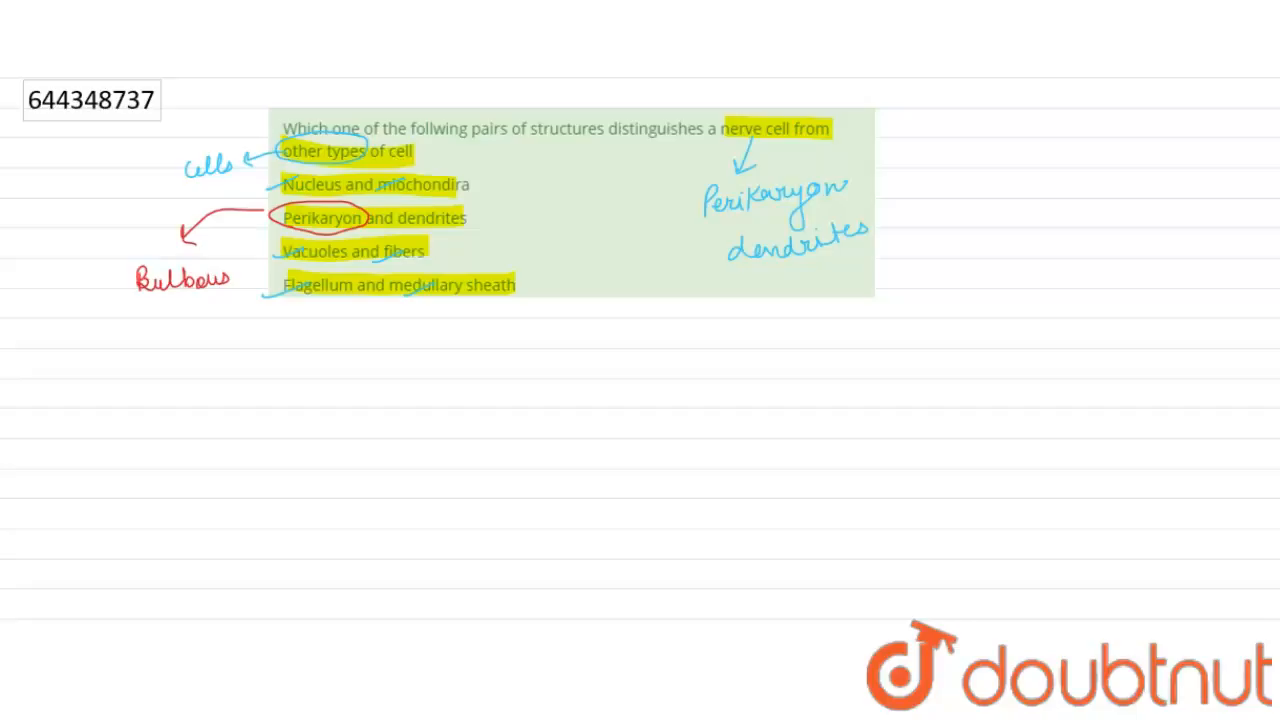
left_click_drag(184, 300, 190, 360)
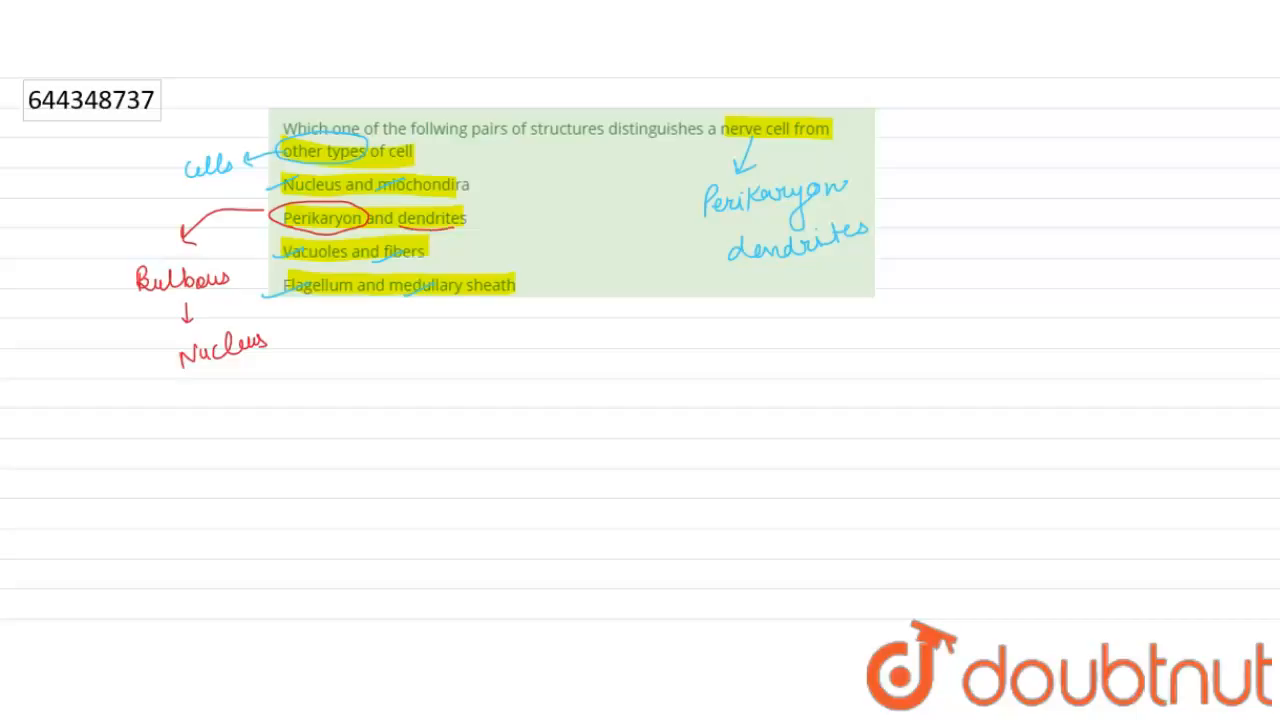
left_click_drag(470, 216, 540, 240)
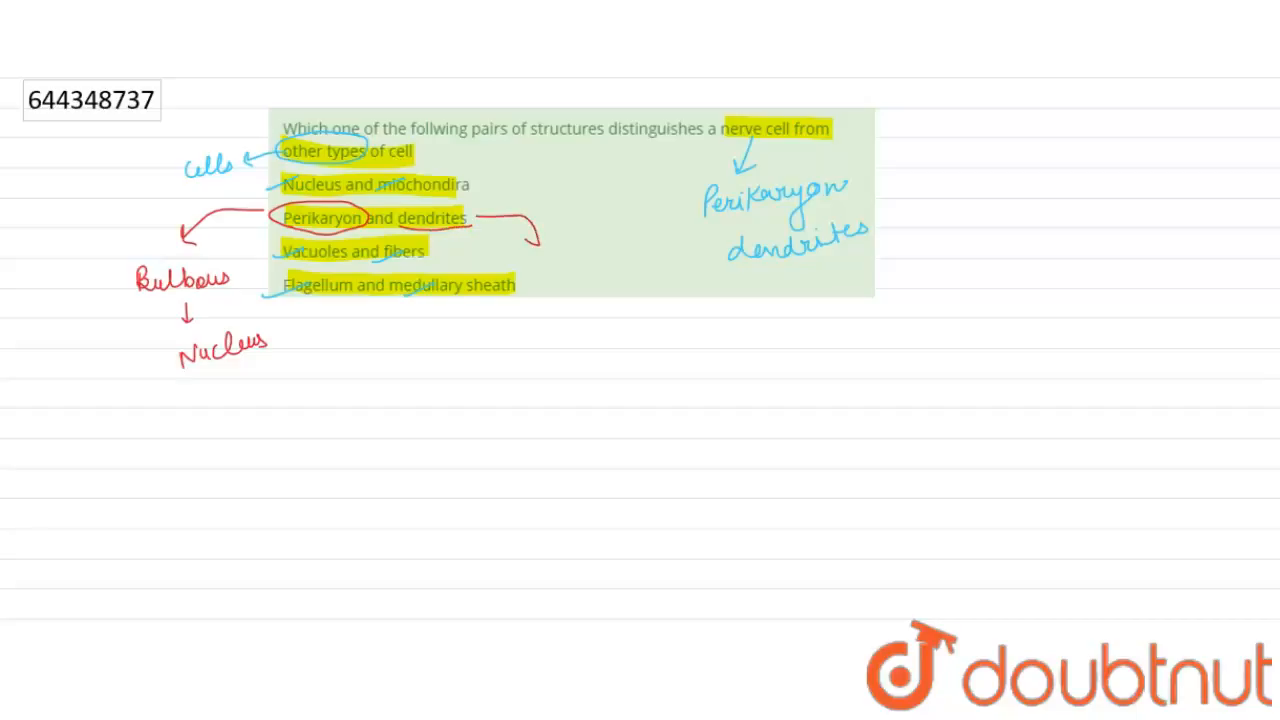
- Write 'branched Projection → Electrochemical Stimulation → Neural cells → Cell body' in red, then begin 'dendri…'
left_click_drag(504, 224, 544, 270)
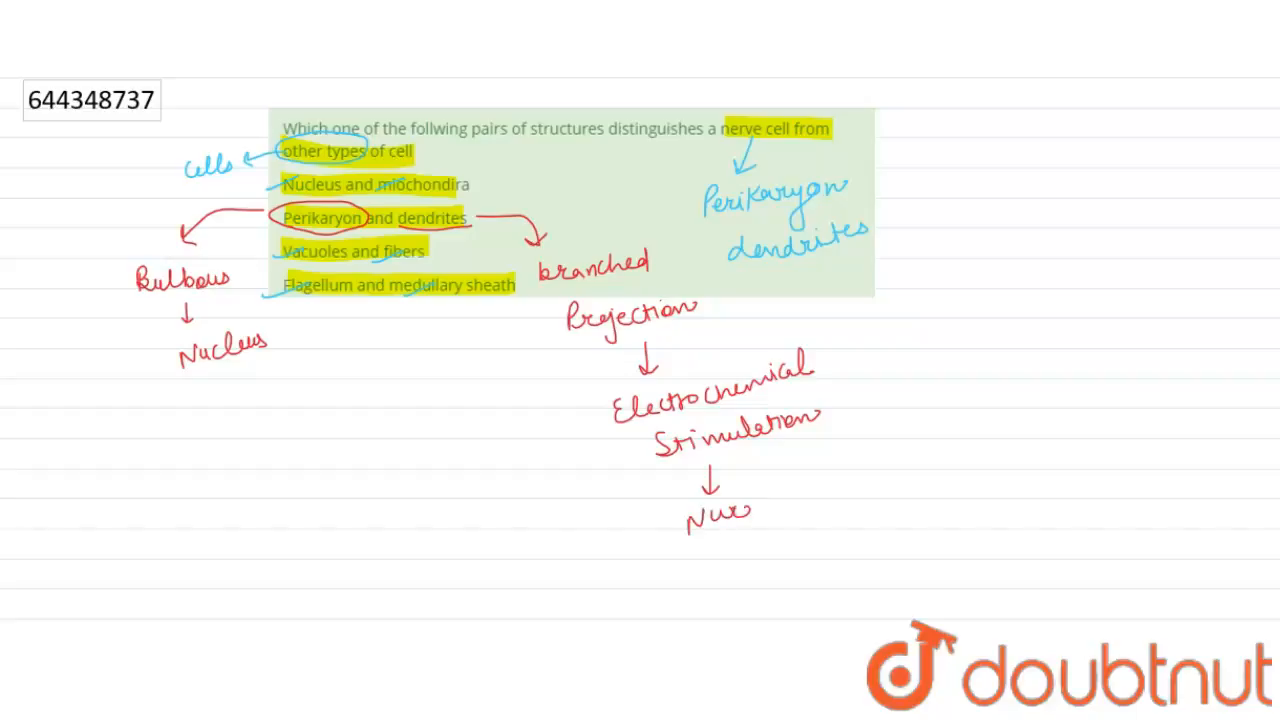
type("Neural")
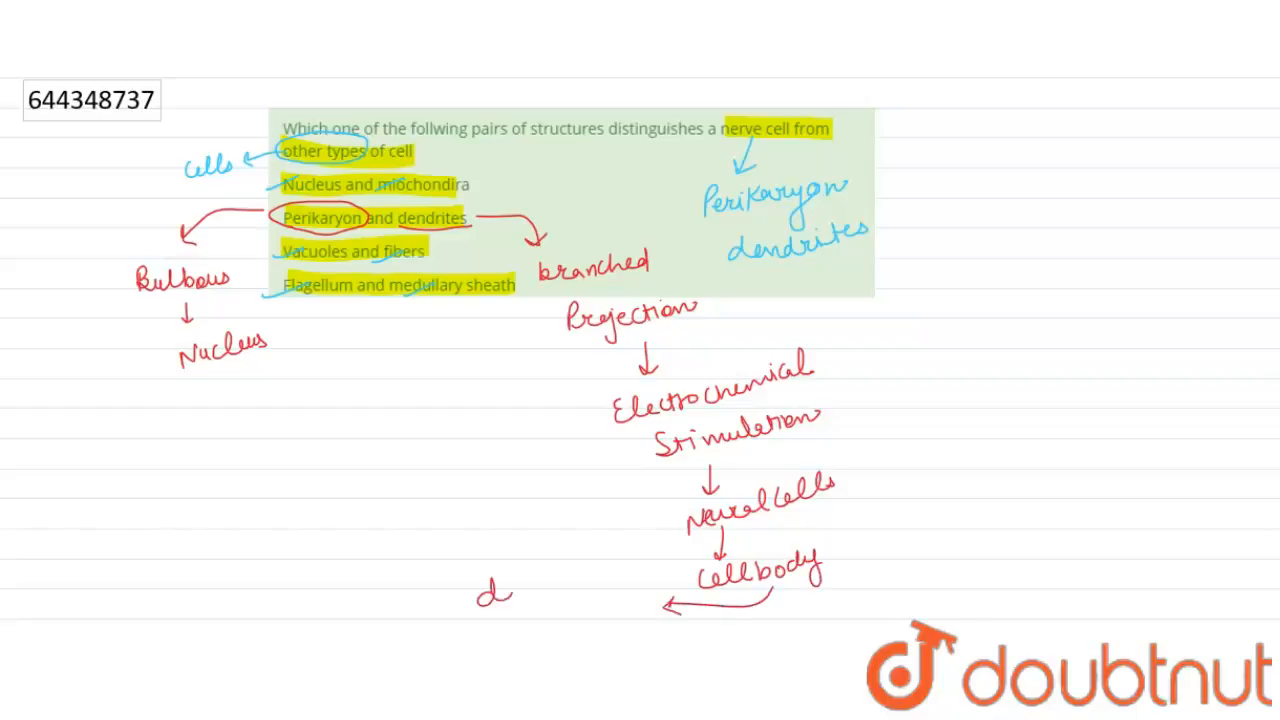
type("dendri")
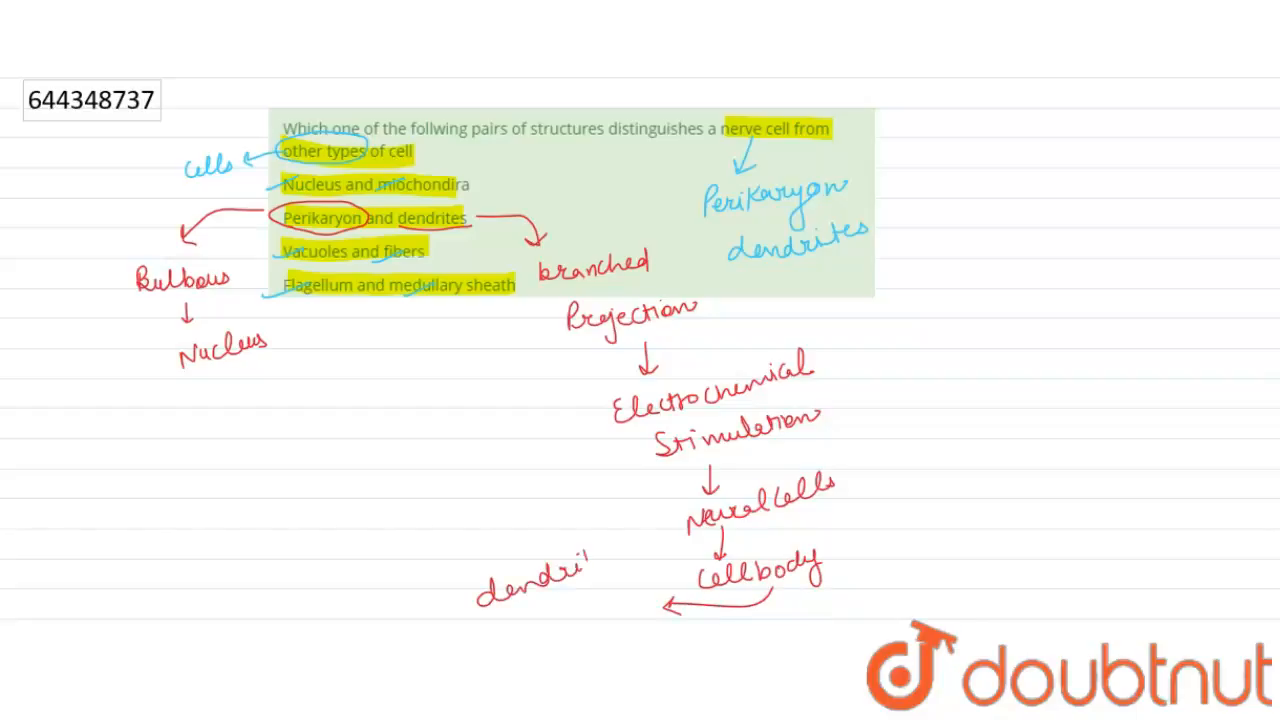